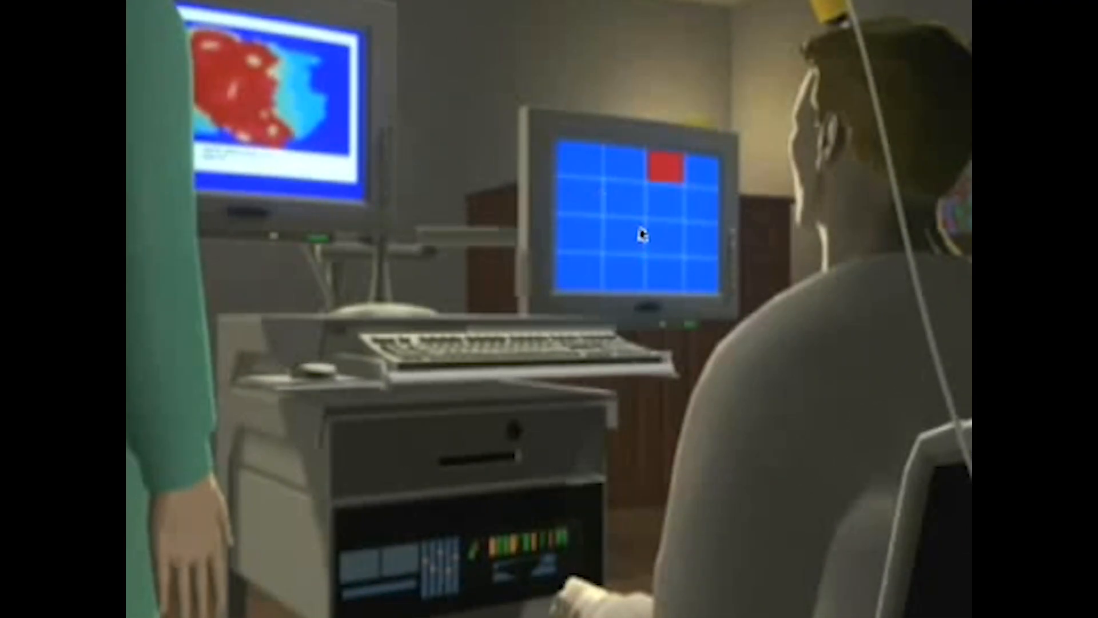
pyautogui.moveTo(649, 218)
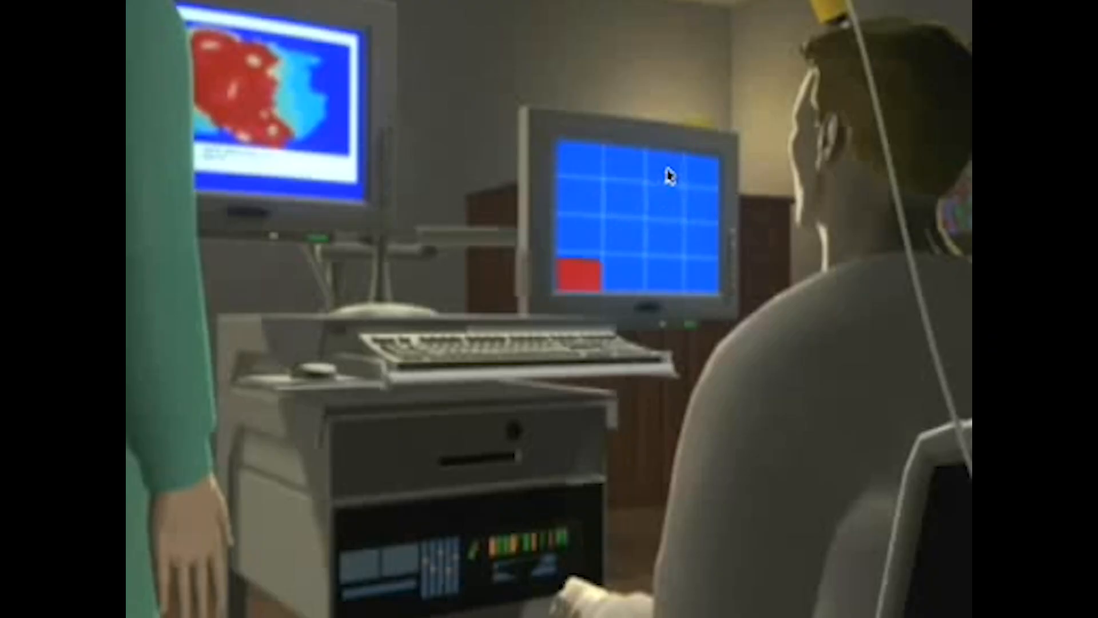
pyautogui.moveTo(616, 214)
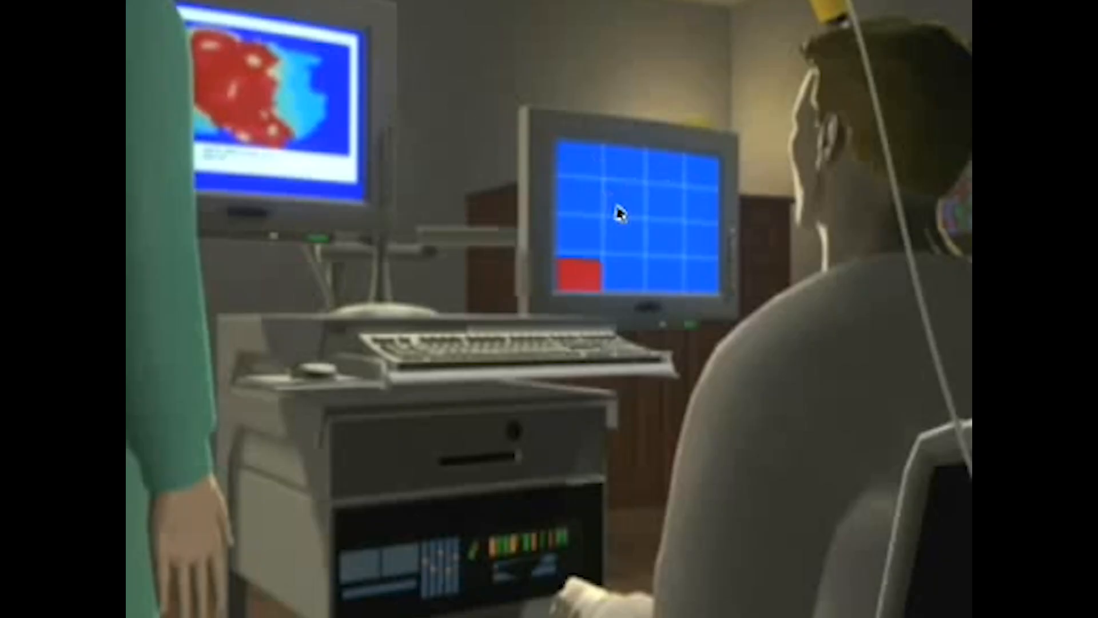